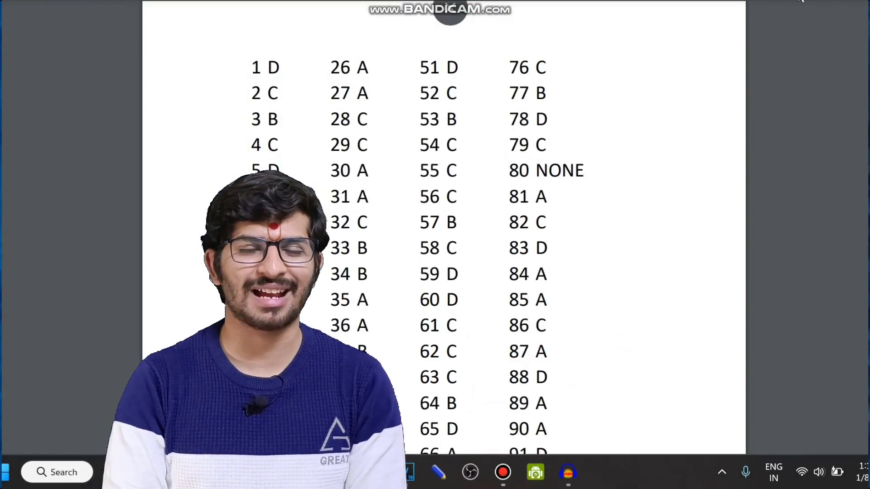
scroll("down", 3)
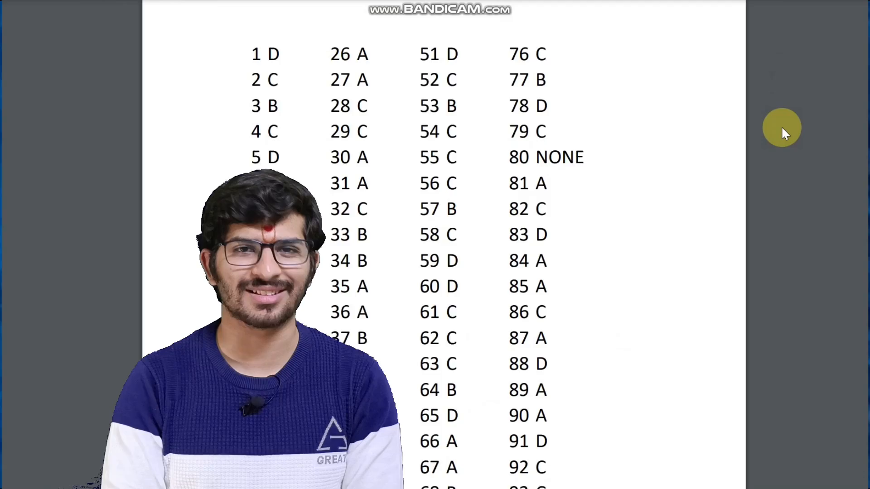
scroll("down", 3)
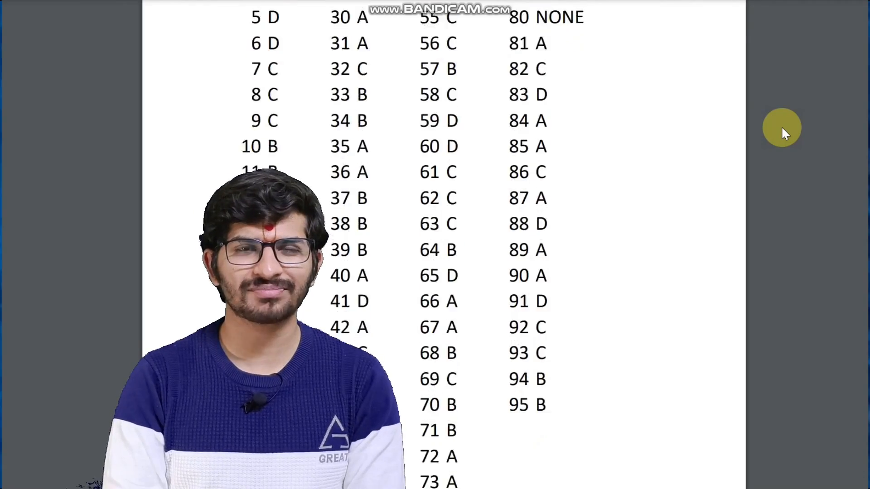
scroll("down", 3)
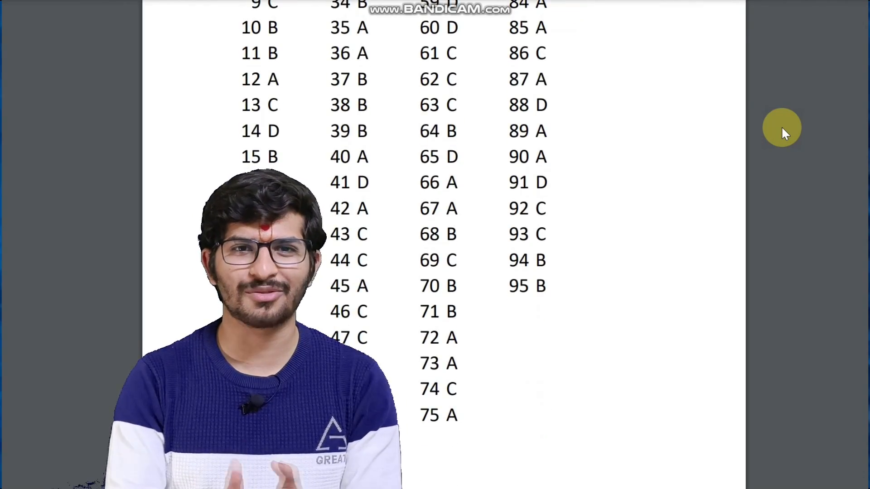